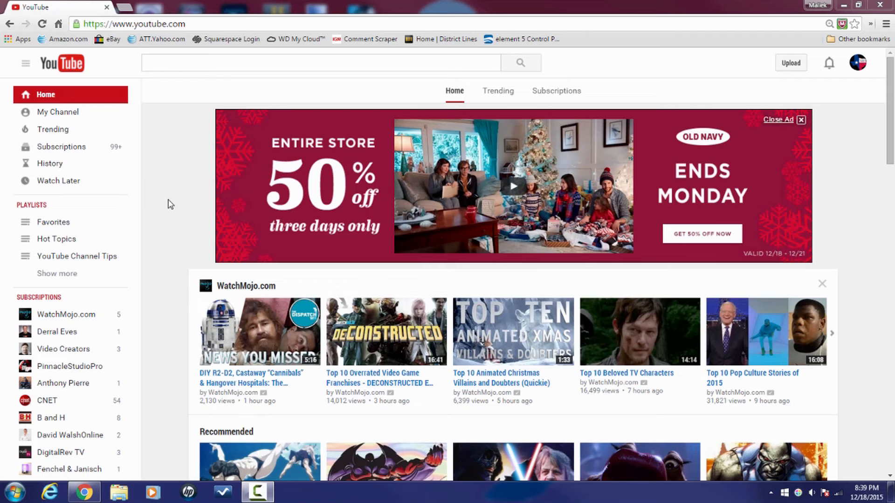
Search YouTube for 'panasonic gh4' to show its video results
left_click(320, 63)
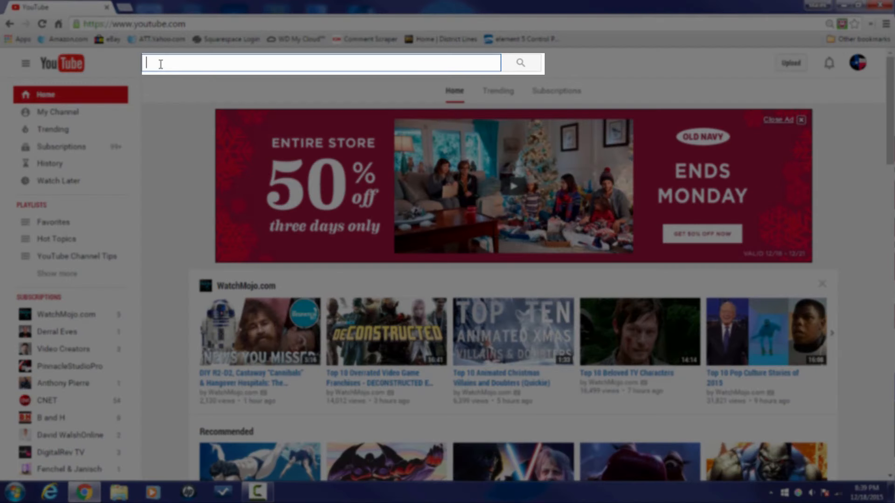
type("panasonic")
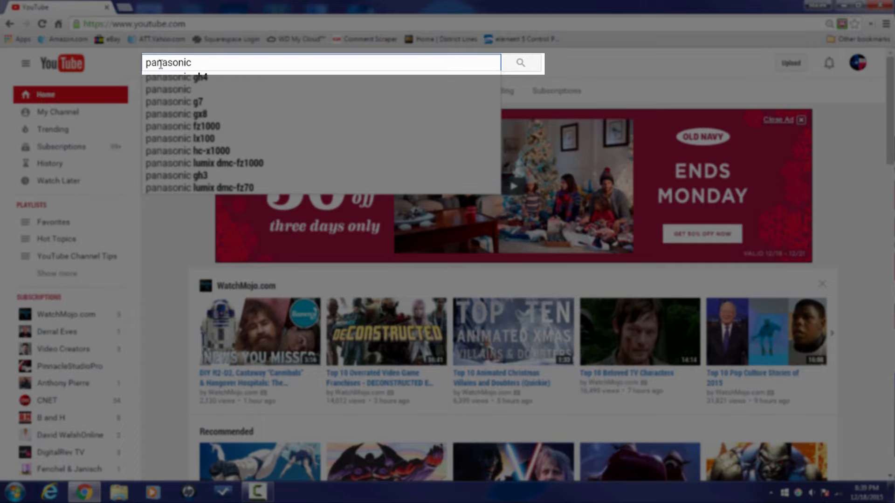
type("gh4")
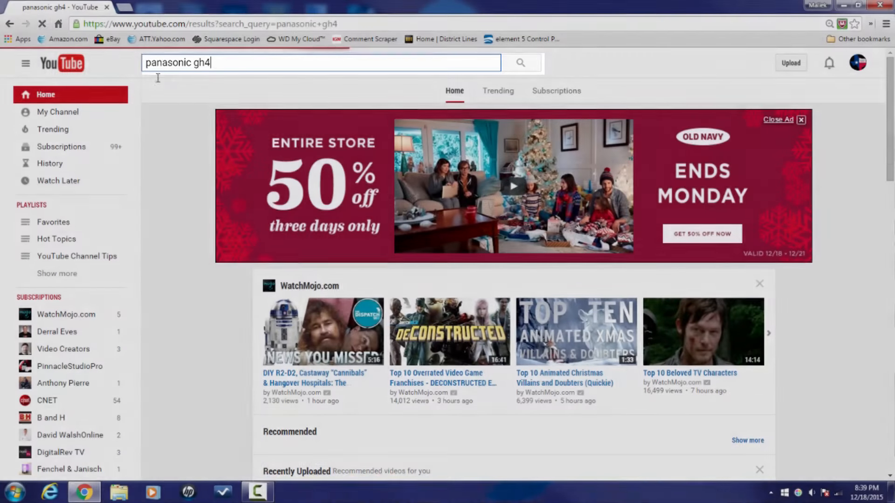
key("Return")
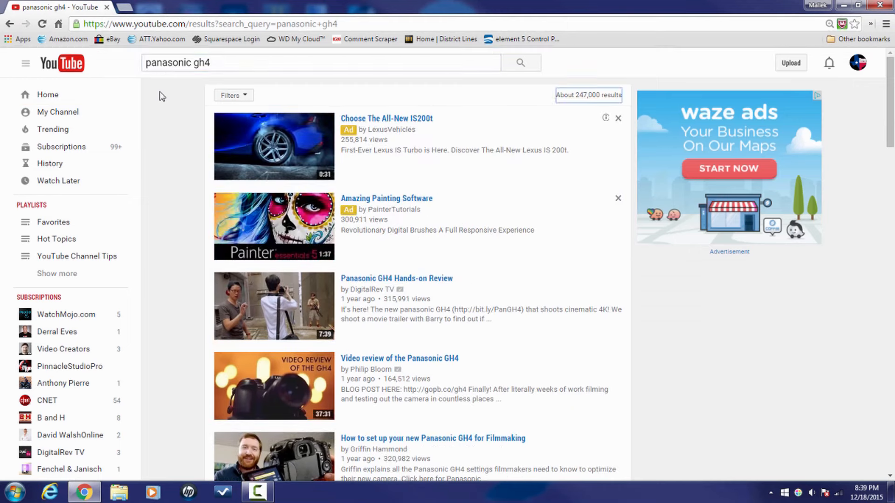
mouse_move(191, 307)
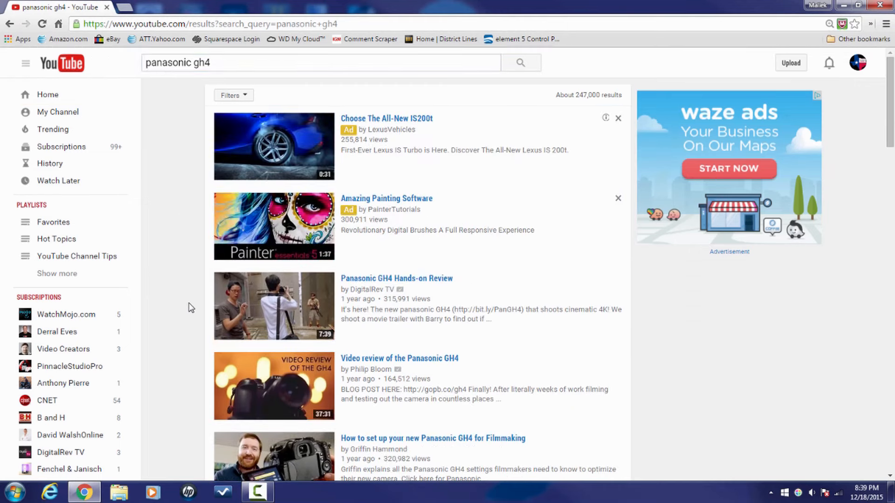
Go to the History page and head to the Search history list
key("ctrl+plus")
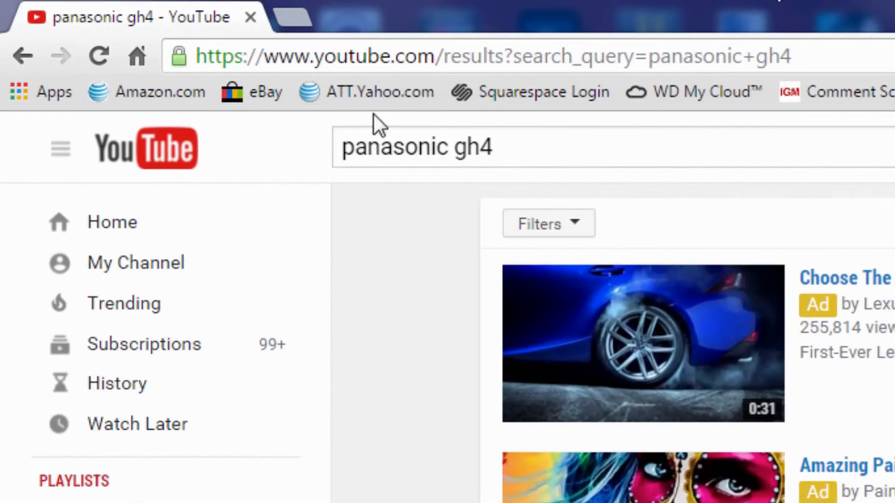
mouse_move(180, 151)
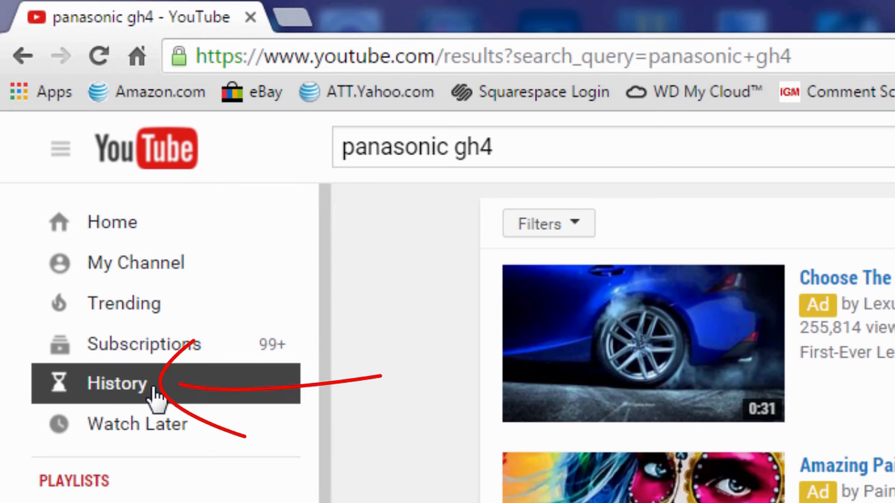
mouse_move(154, 393)
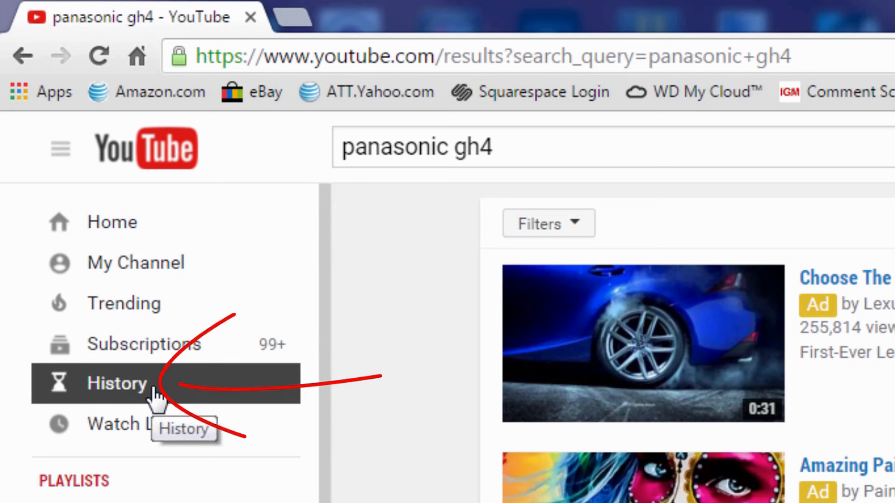
left_click(115, 383)
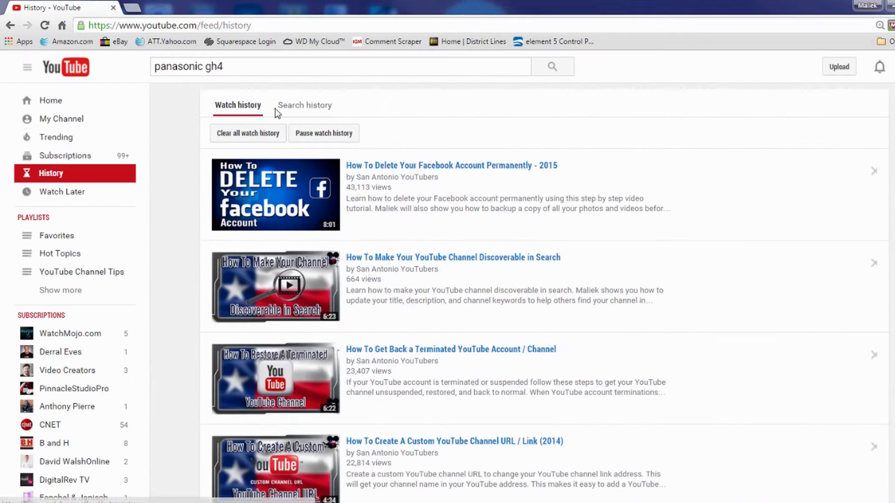
mouse_move(274, 84)
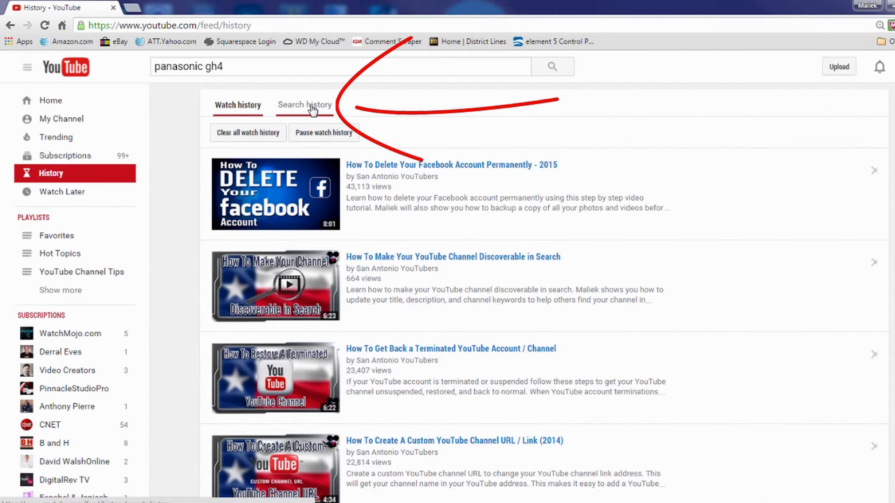
left_click(304, 104)
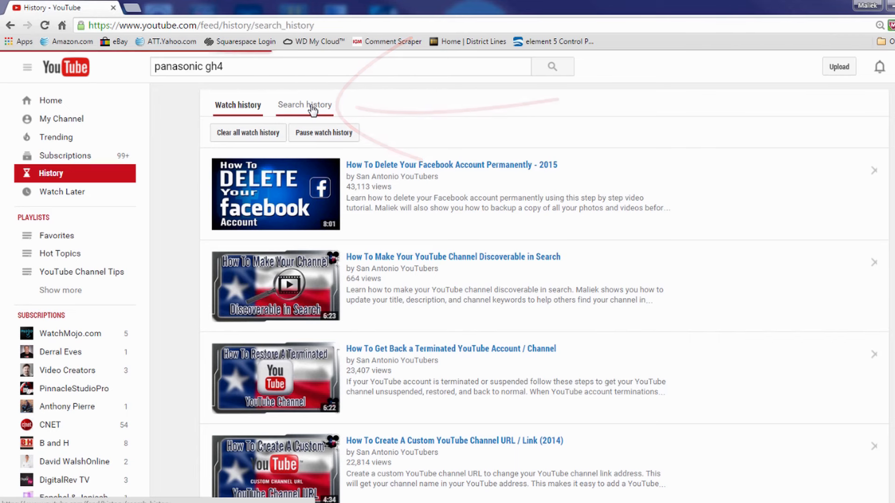
Show the past-searches list with 'panasonic gh4' at the top
left_click(305, 105)
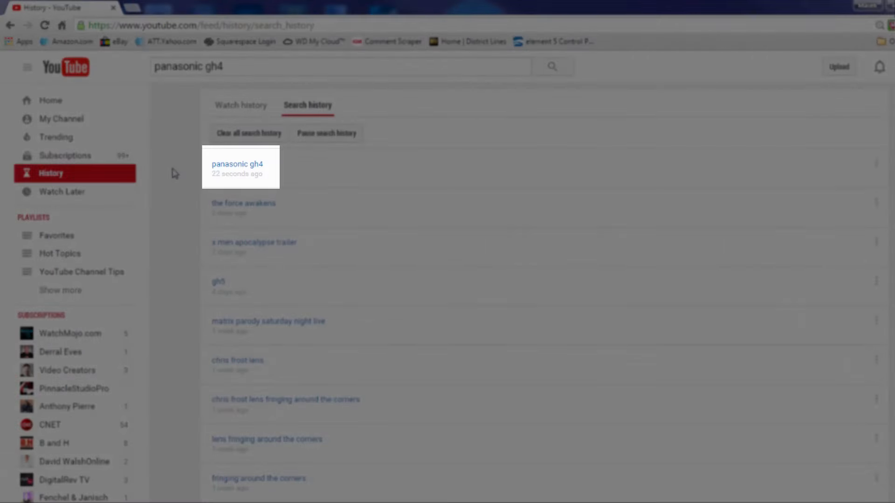
mouse_move(322, 182)
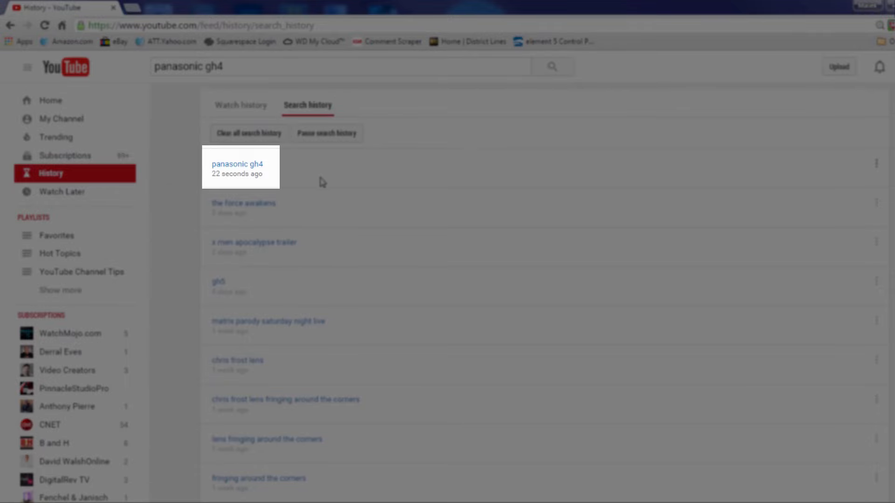
mouse_move(179, 177)
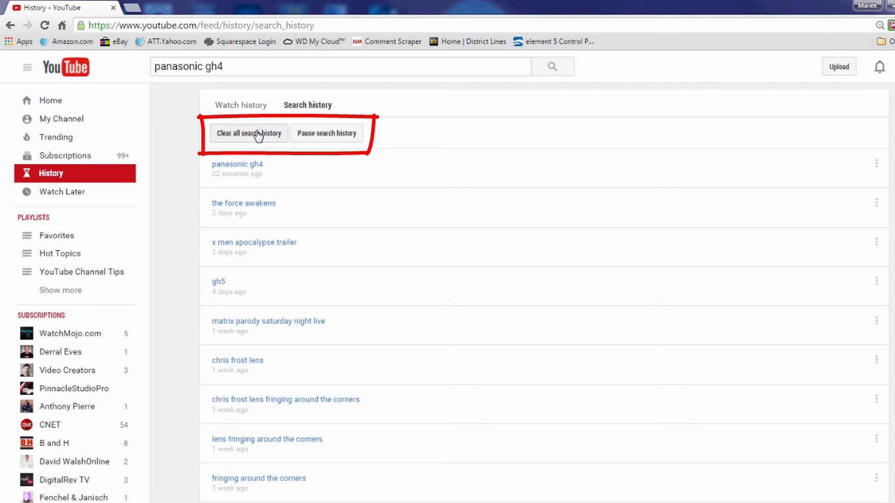
mouse_move(333, 137)
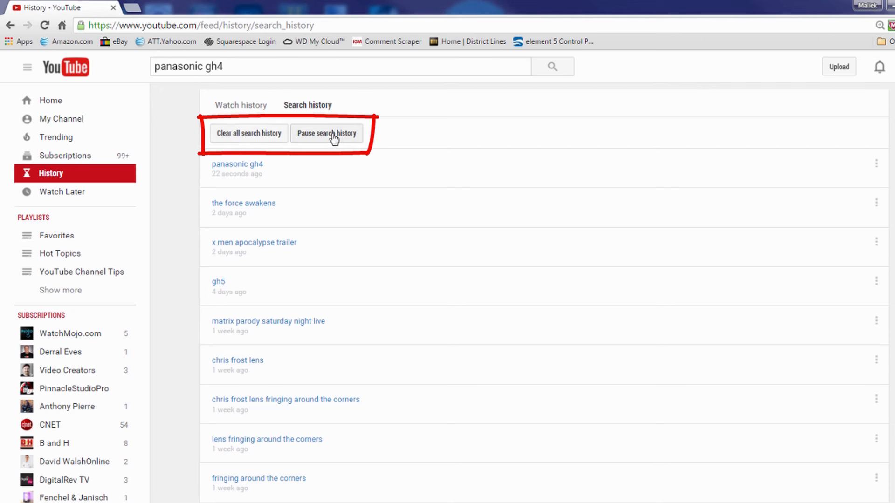
mouse_move(341, 179)
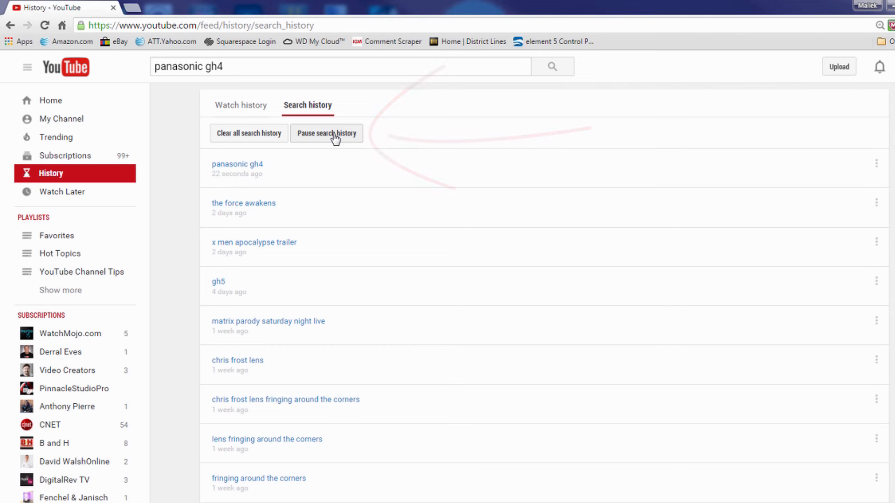
Pause search history recording, then search for 'sony a7s2'
left_click(327, 133)
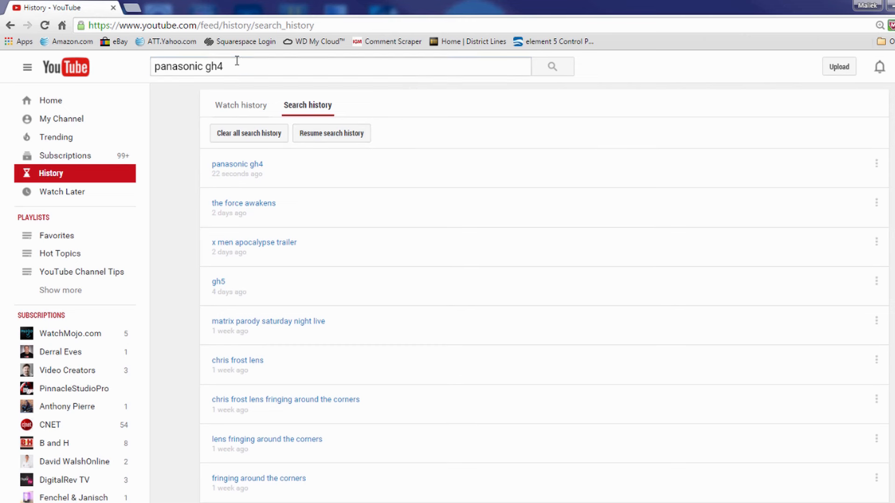
left_click(339, 66)
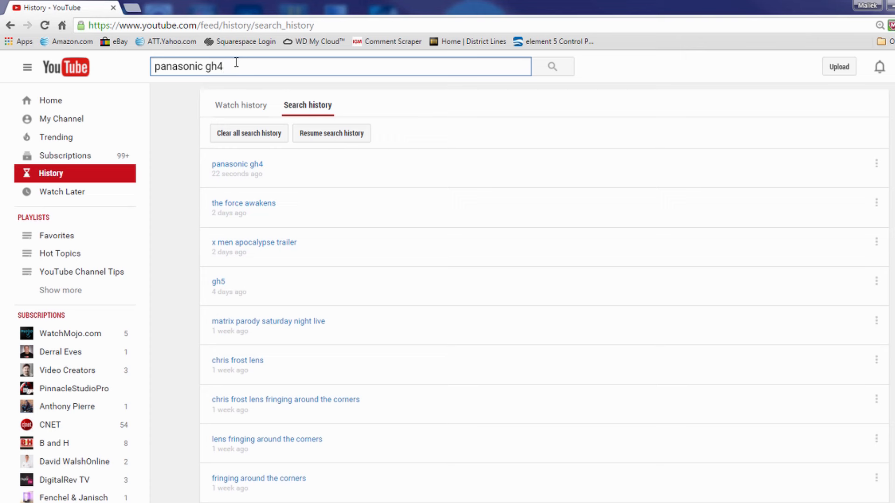
type("sony")
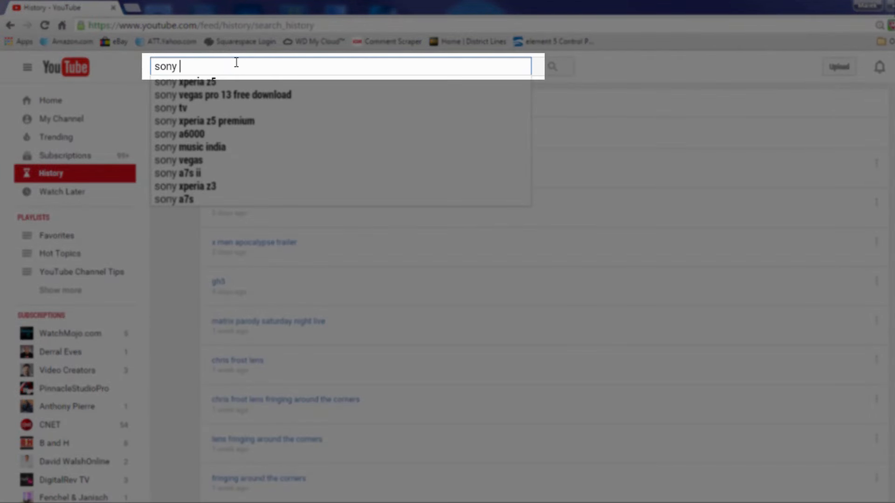
type("a7s2")
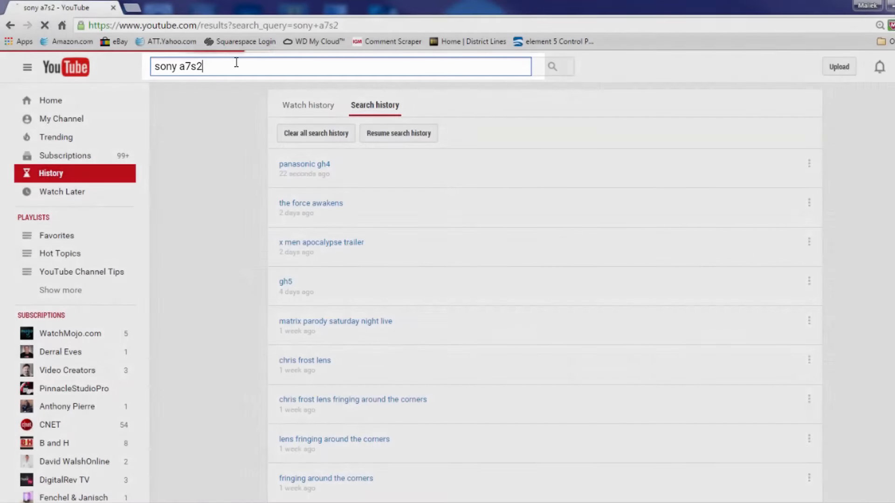
key("Return")
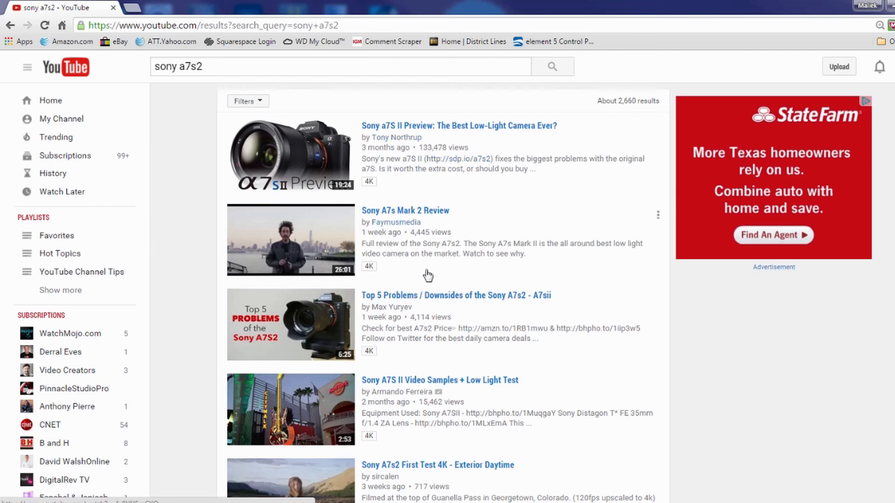
mouse_move(148, 182)
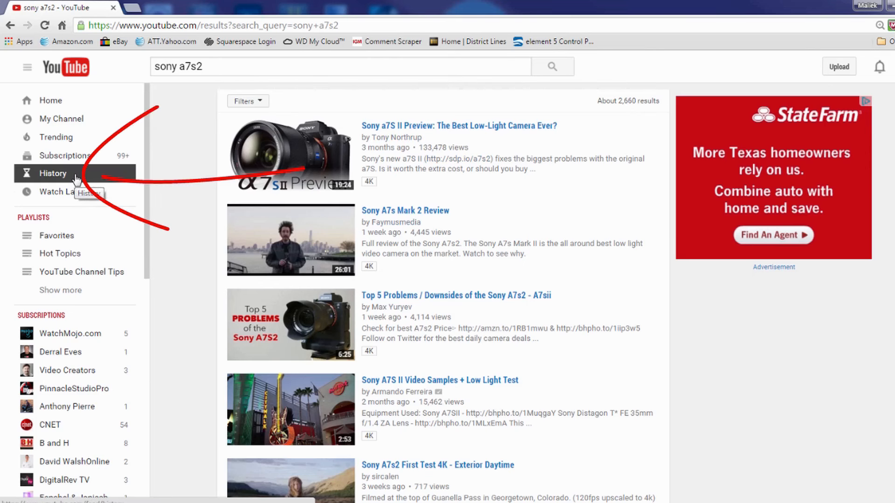
Return to Search history, confirm no 'sony a7s2' entry, and resume recording
left_click(52, 173)
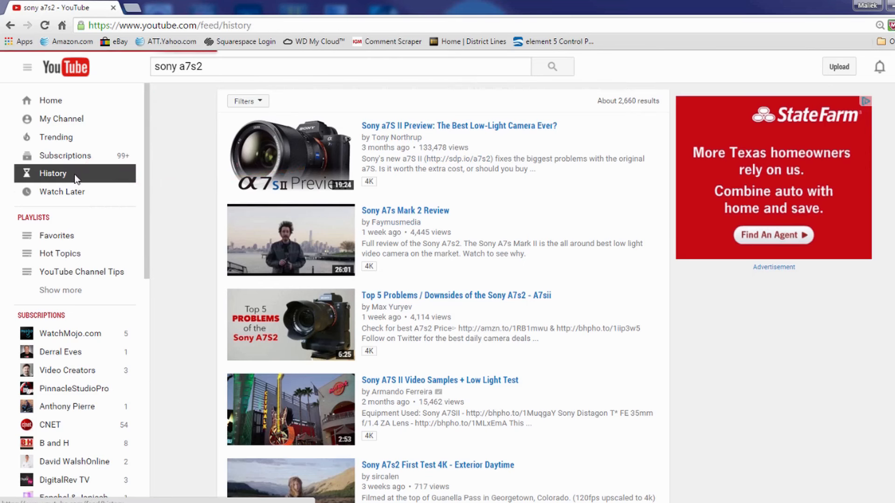
left_click(53, 173)
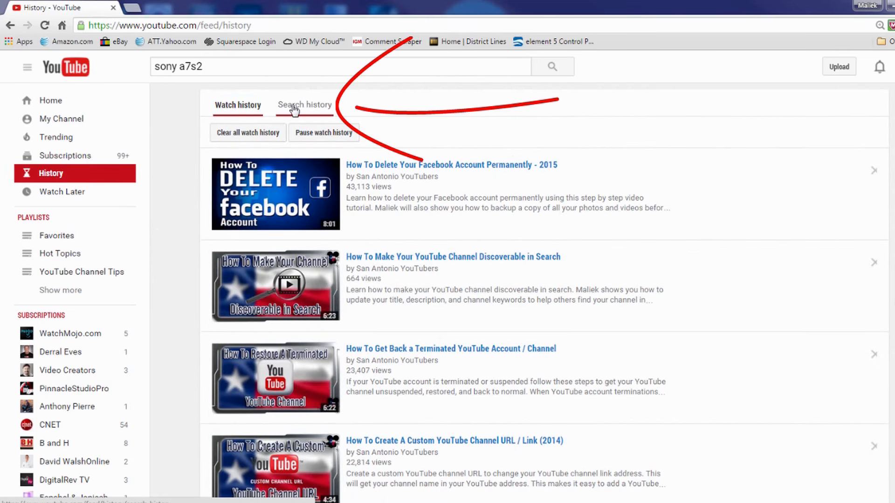
left_click(304, 105)
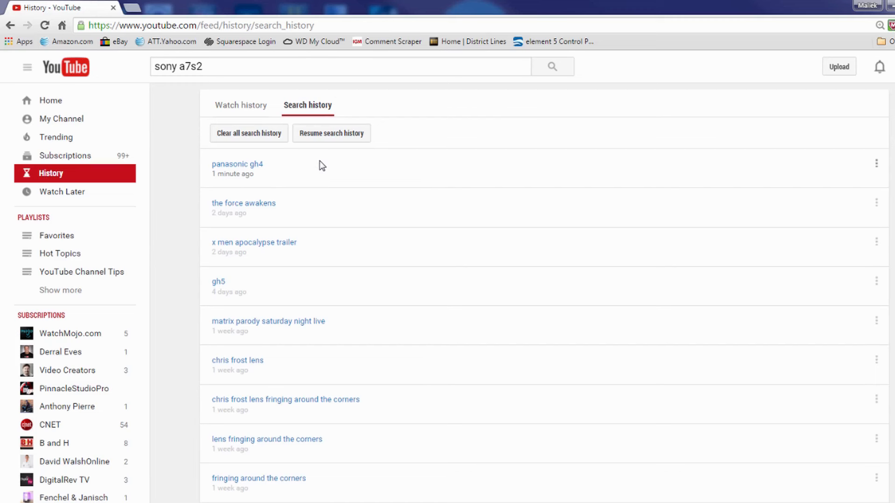
mouse_move(323, 141)
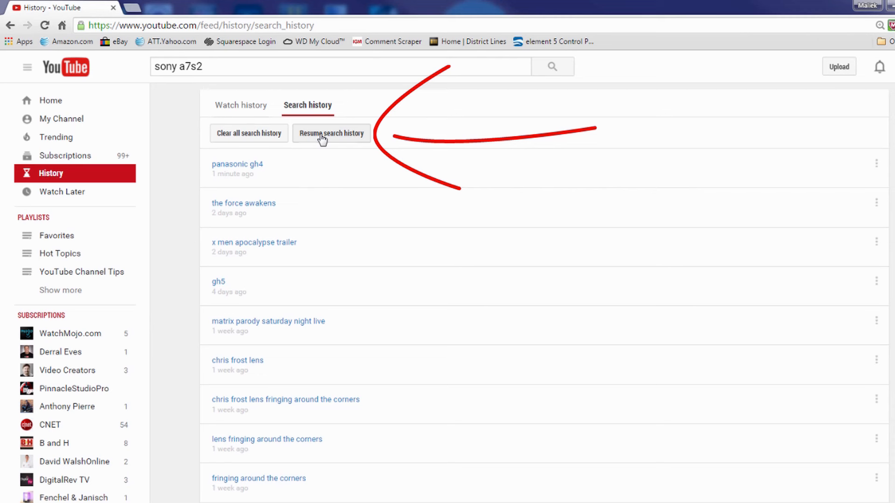
left_click(331, 134)
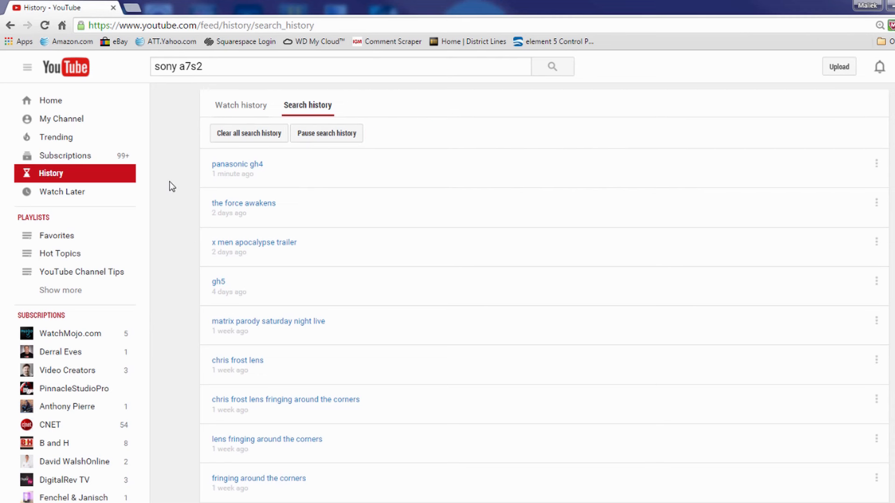
mouse_move(215, 153)
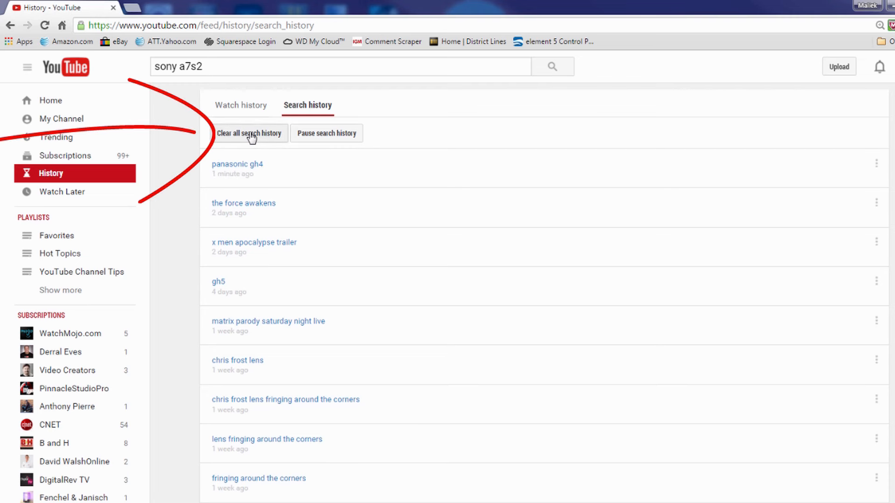
Clear all search history and confirm, leaving the list empty
left_click(250, 133)
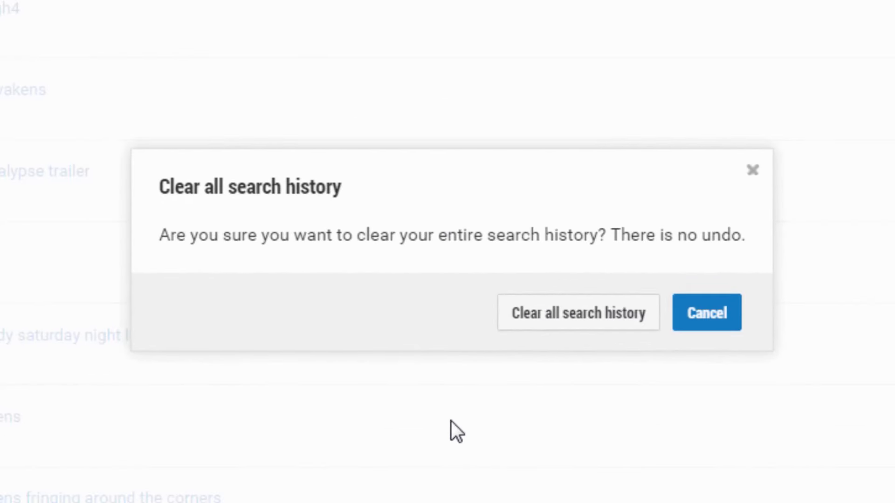
mouse_move(441, 473)
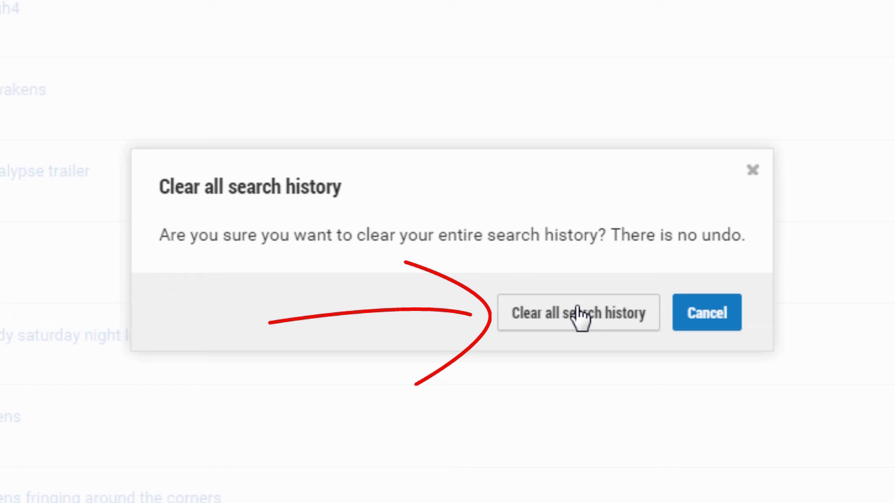
left_click(578, 313)
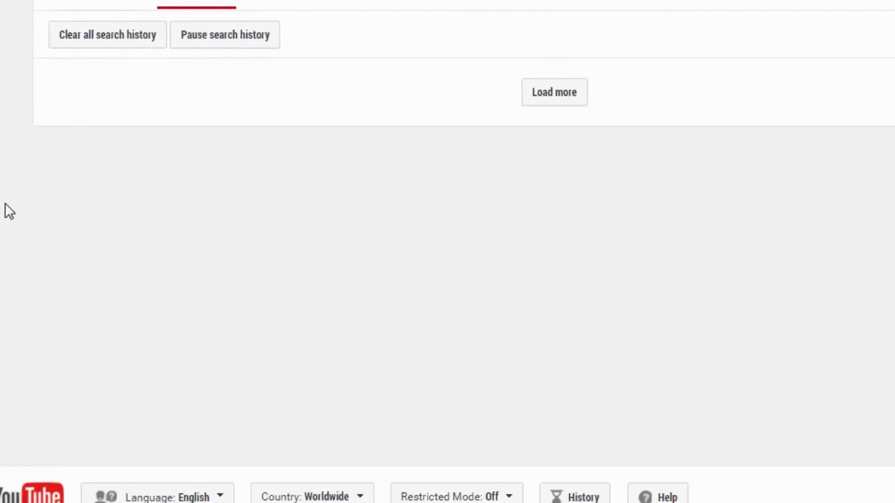